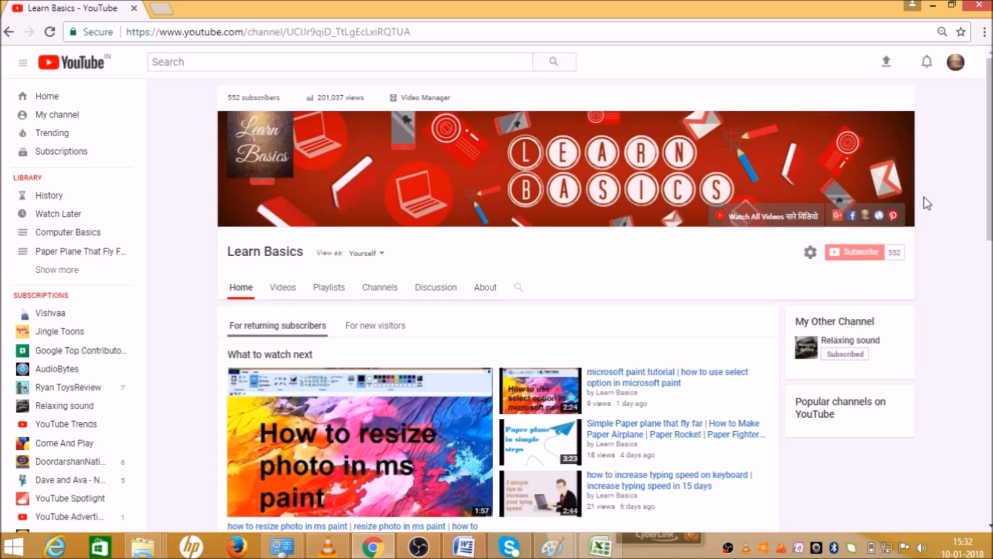
{"action": "mouse_move", "coordinate": [726, 201]}
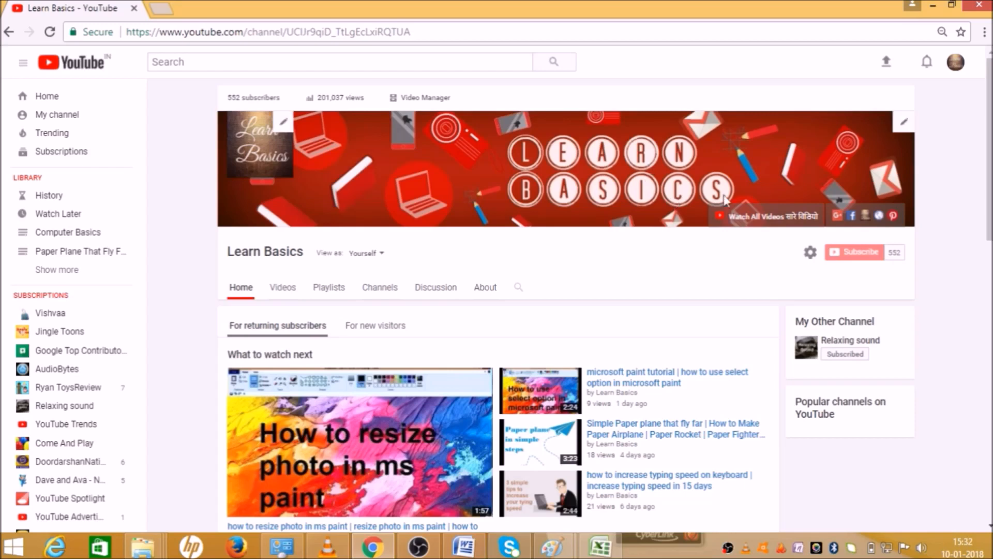
{"action": "mouse_move", "coordinate": [861, 252]}
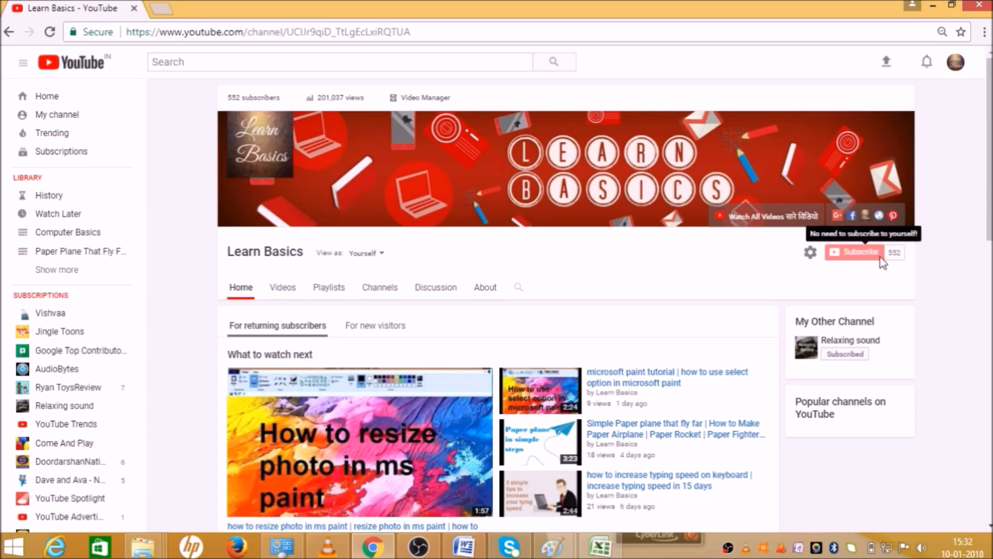